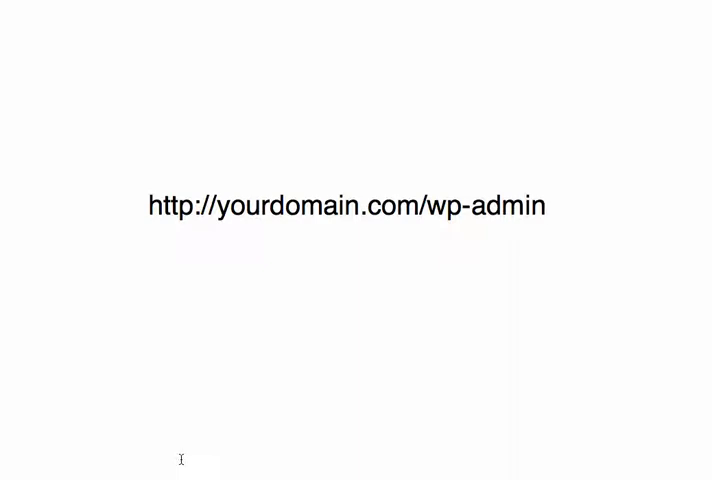
Fill the wp-admin login form with username admin and the password
click(548, 208)
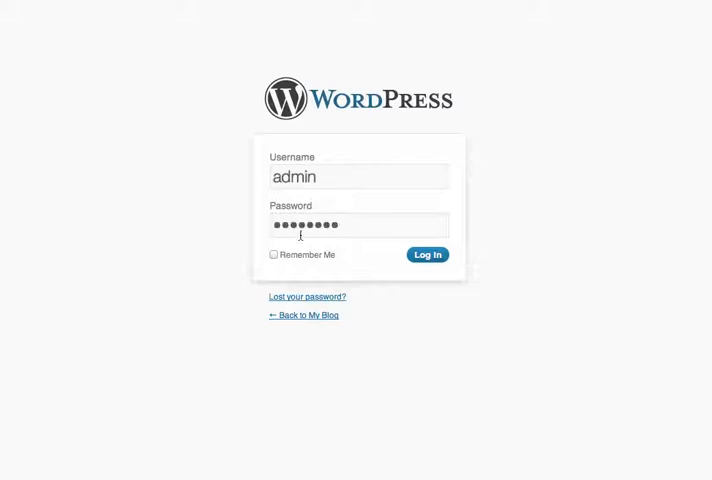
Log in and scroll through the Dashboard's overview, QuickPress and news widgets
click(428, 254)
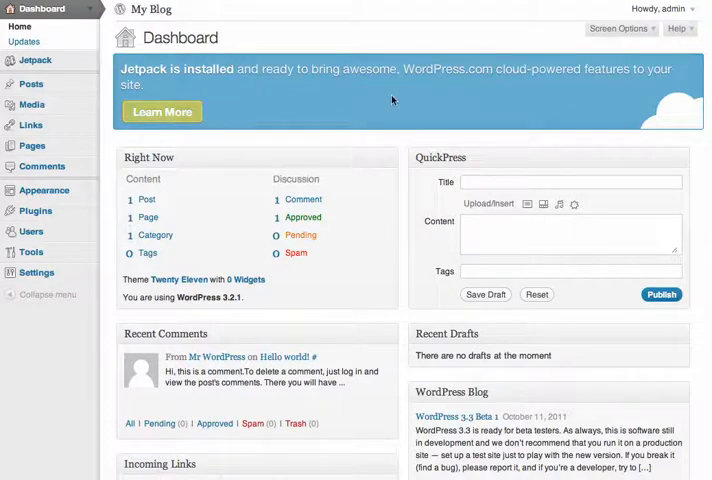
mouse_move(668, 64)
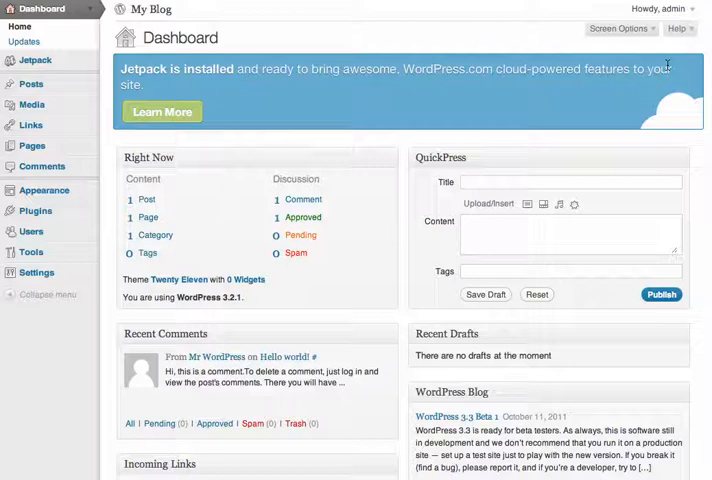
mouse_move(452, 112)
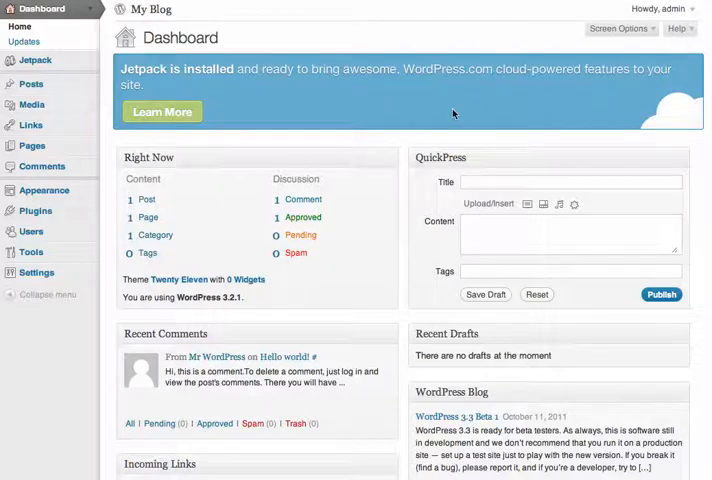
mouse_move(168, 192)
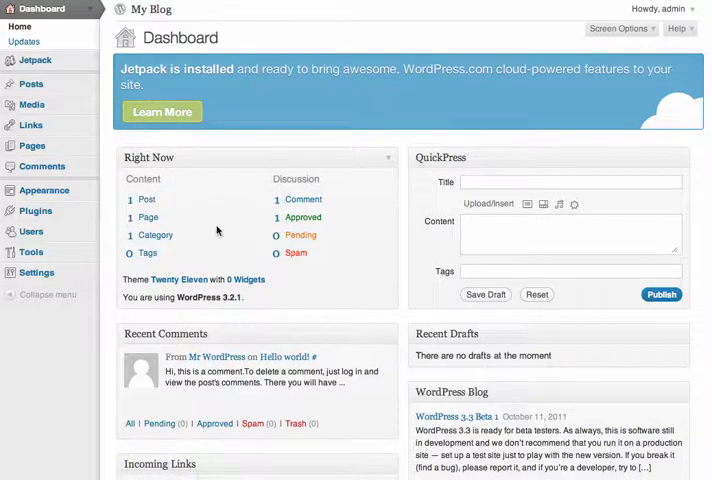
scroll(down, 3)
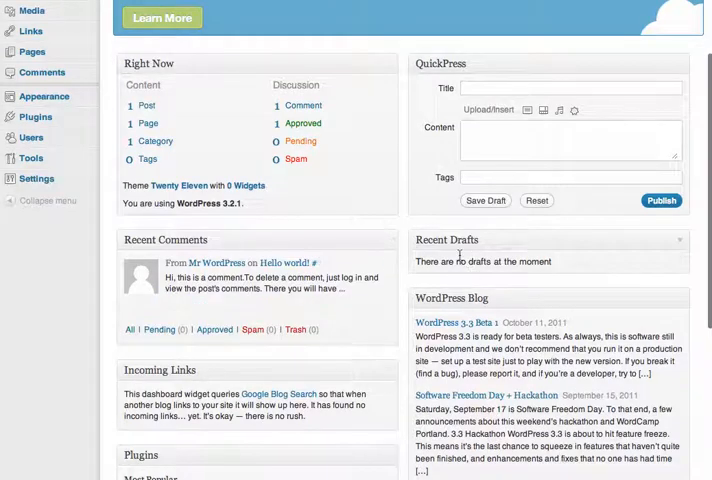
scroll(down, 3)
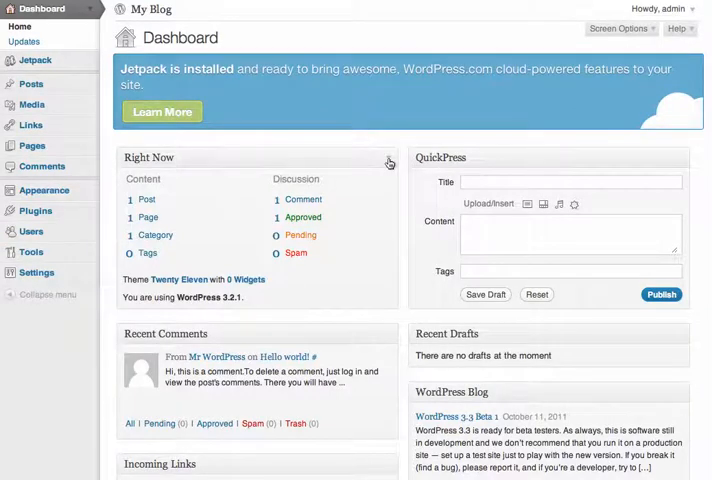
Collapse the Right Now box so Recent Comments heads the left column
click(390, 162)
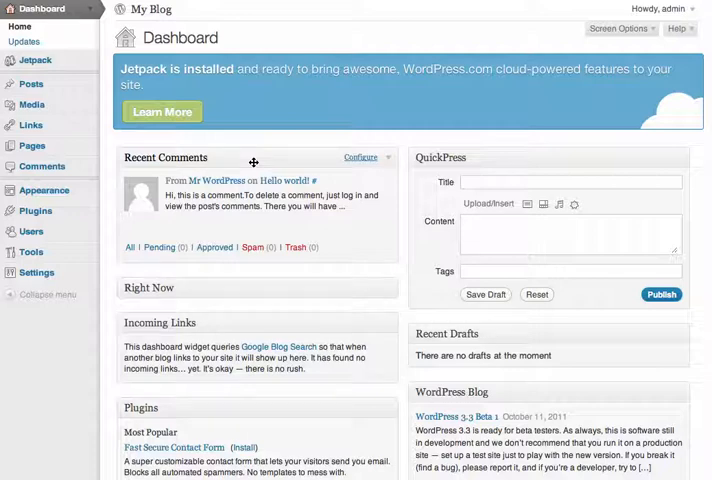
mouse_move(30, 84)
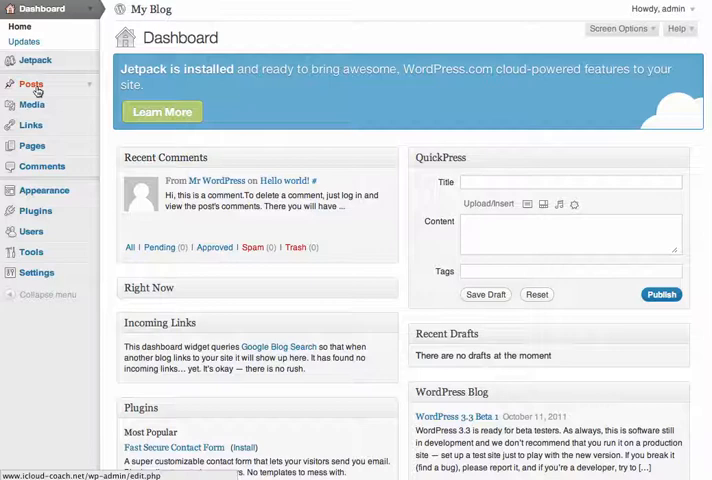
Visit the Media Library, then the Pages list showing the published Sample Page
click(32, 84)
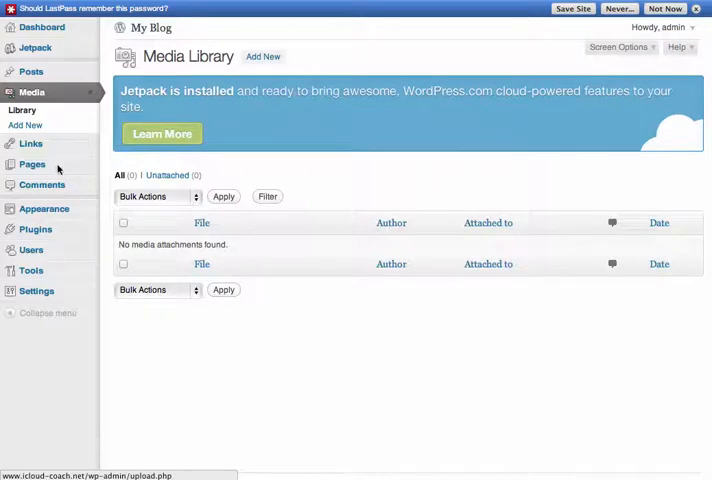
click(32, 164)
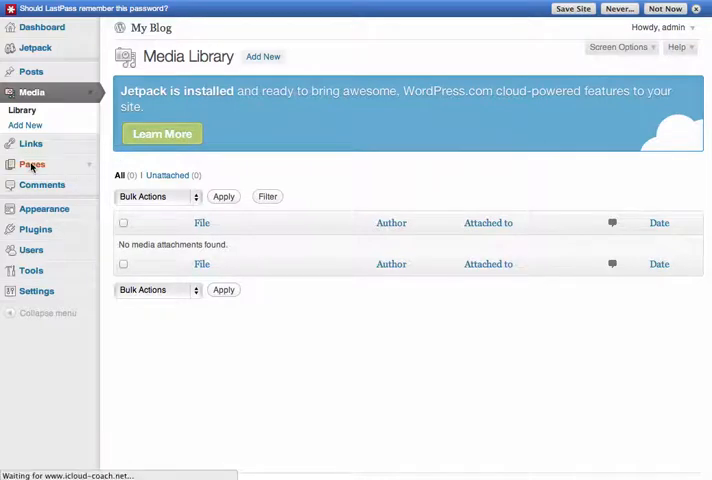
click(32, 164)
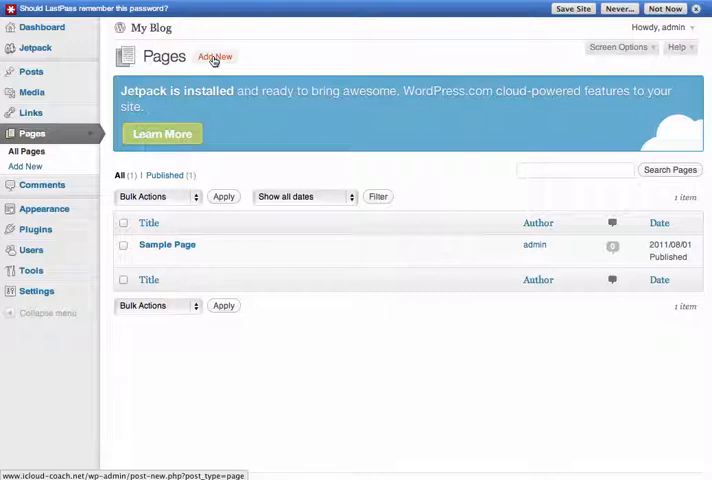
Visit the Themes screen, then the Plugins list with Akismet, Hello Dolly and Jetpack
click(42, 152)
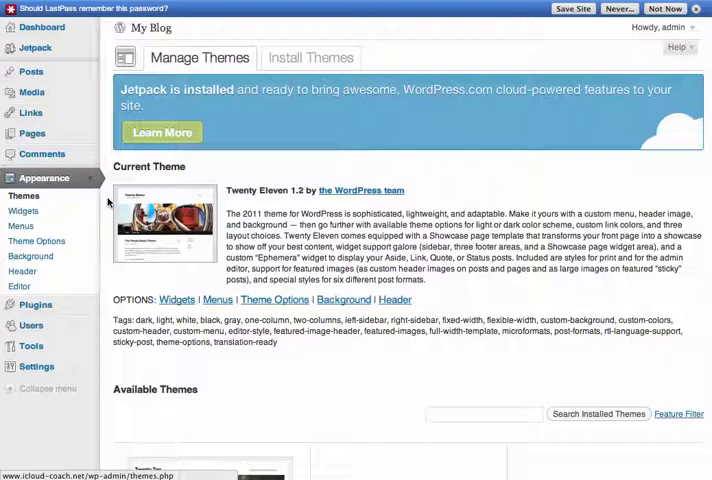
click(24, 212)
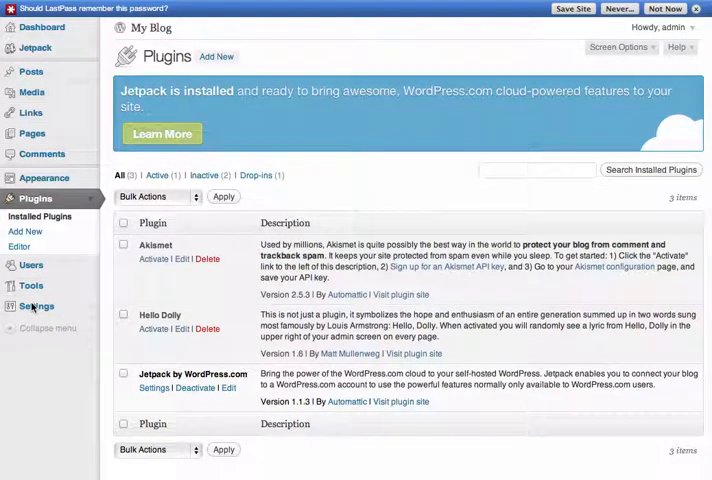
Visit Add New plugins, then General Settings showing site title My Blog and tagline
click(216, 56)
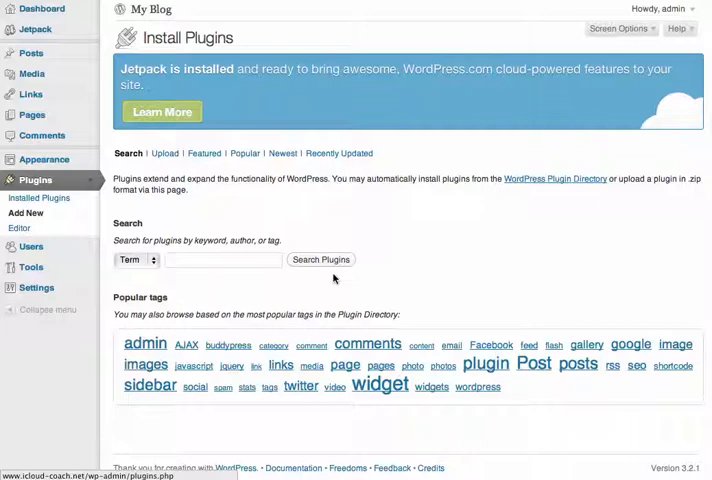
click(36, 288)
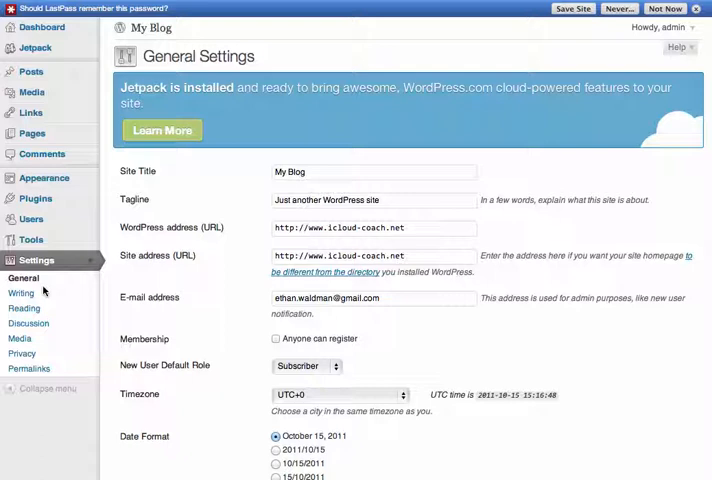
scroll(down, 3)
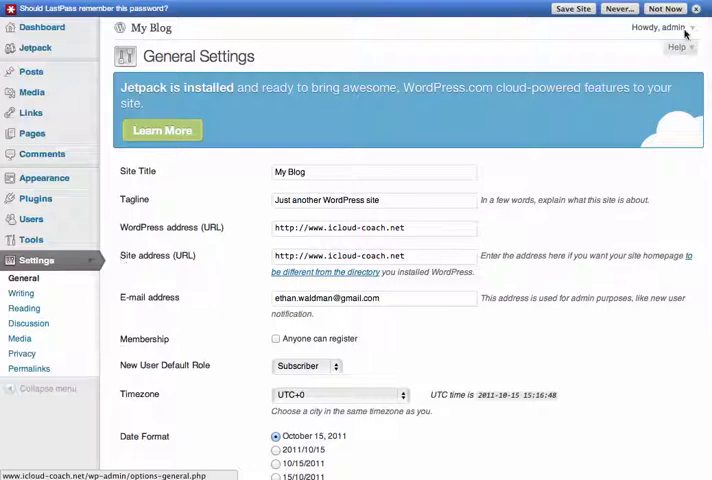
Return to the admin Dashboard from the sidebar
click(696, 8)
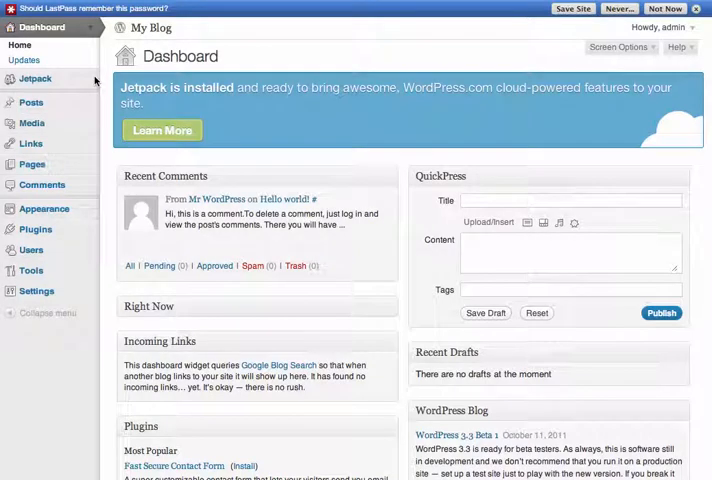
mouse_move(544, 48)
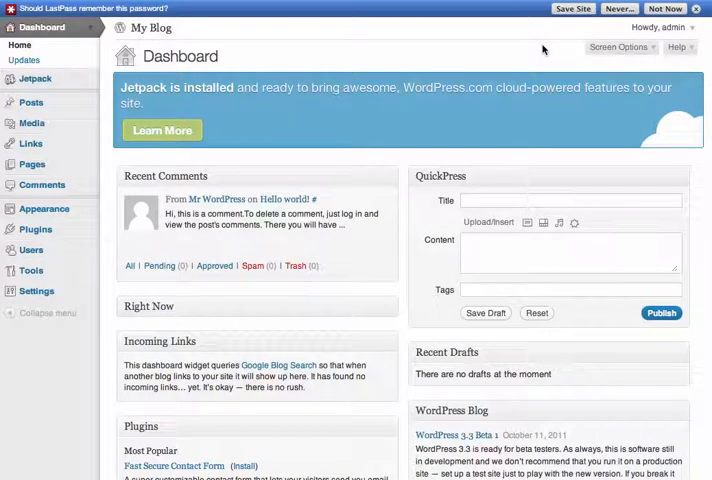
mouse_move(344, 136)
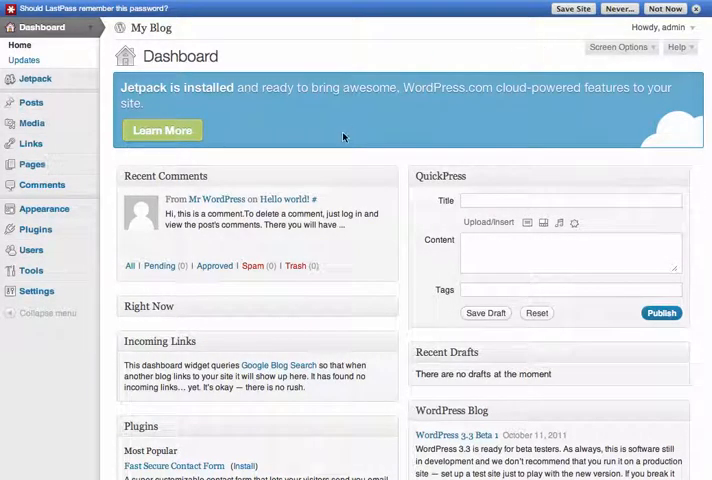